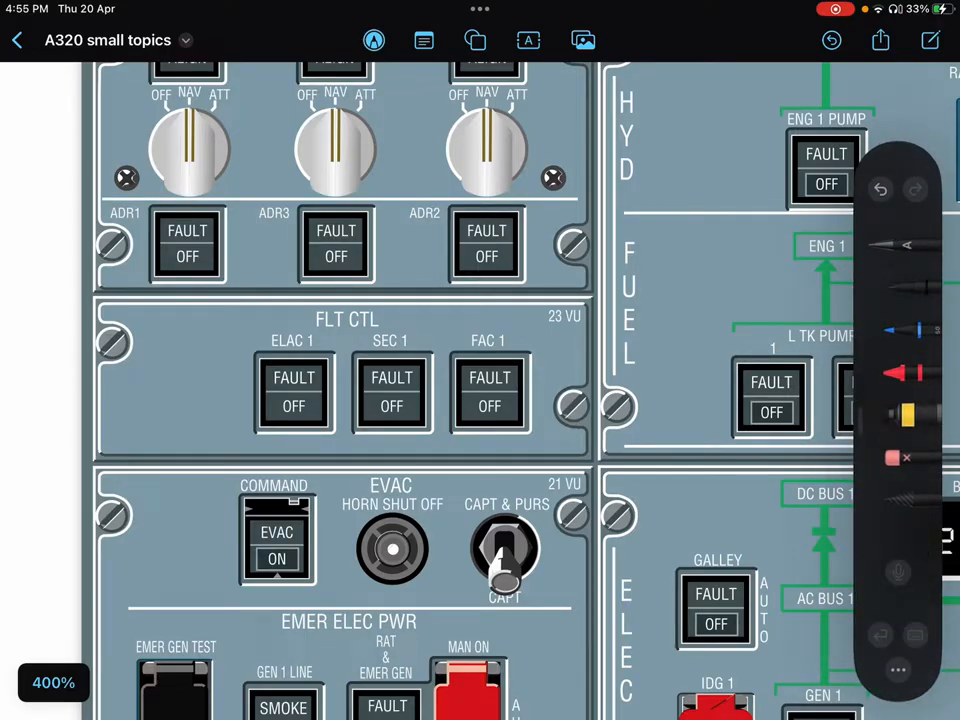
# - Reopen the red pen in the markup toolbar to show its ink colour swatches
pyautogui.click(896, 458)
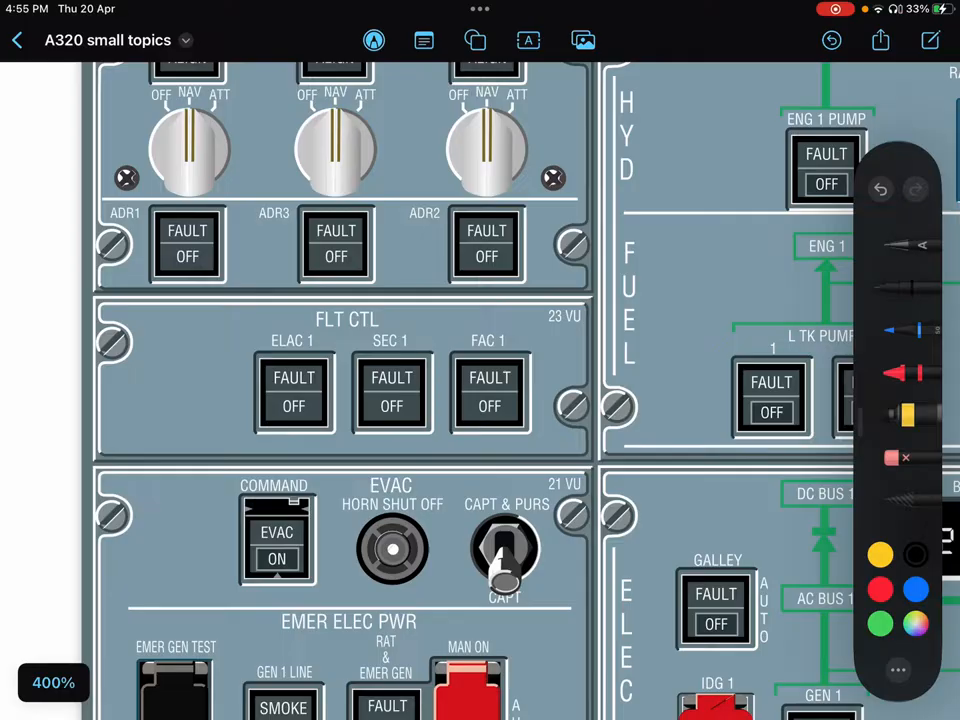
pyautogui.scroll(-3)
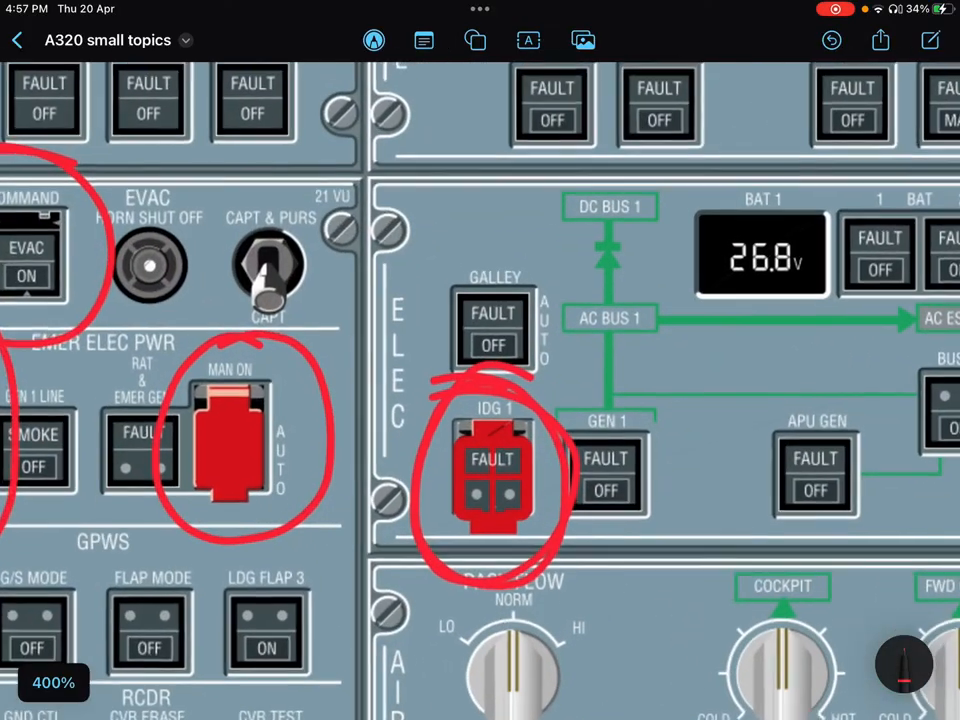
pyautogui.scroll(-3)
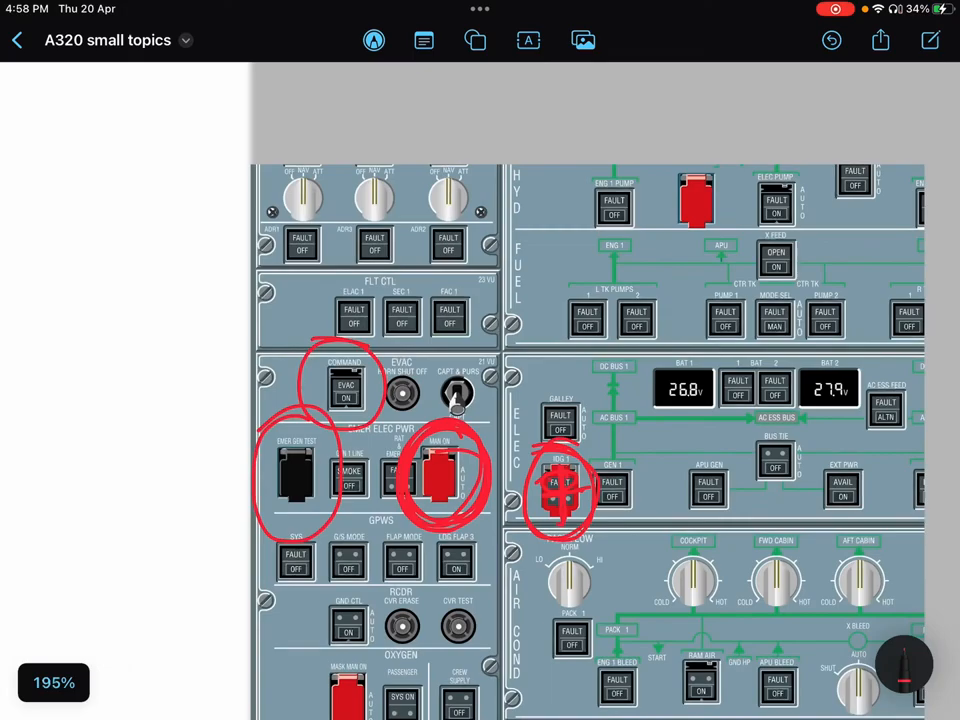
pyautogui.scroll(-3)
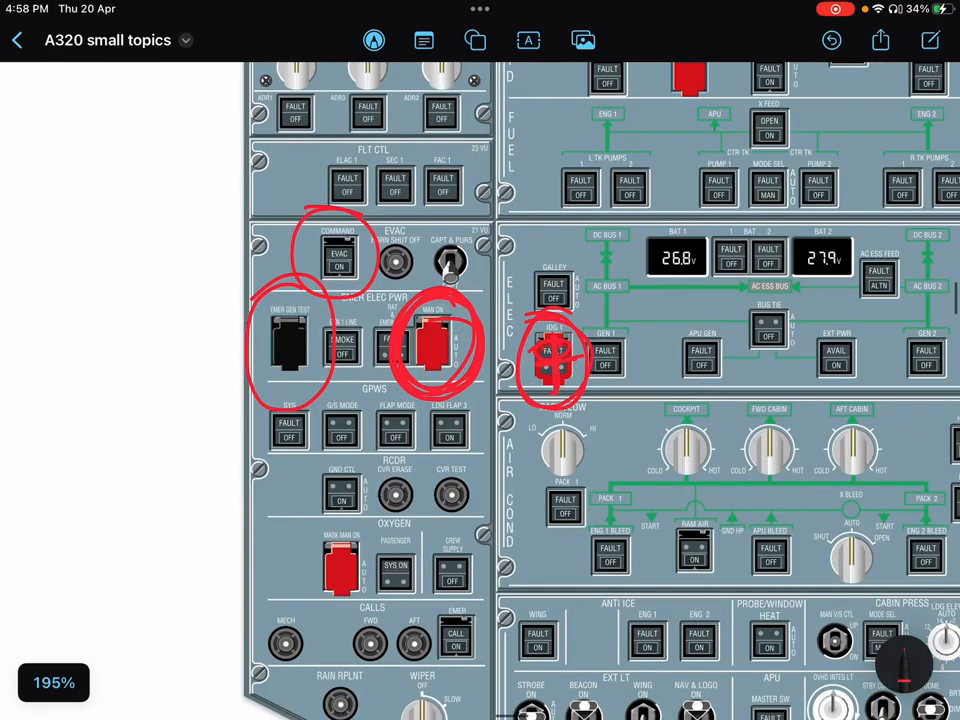